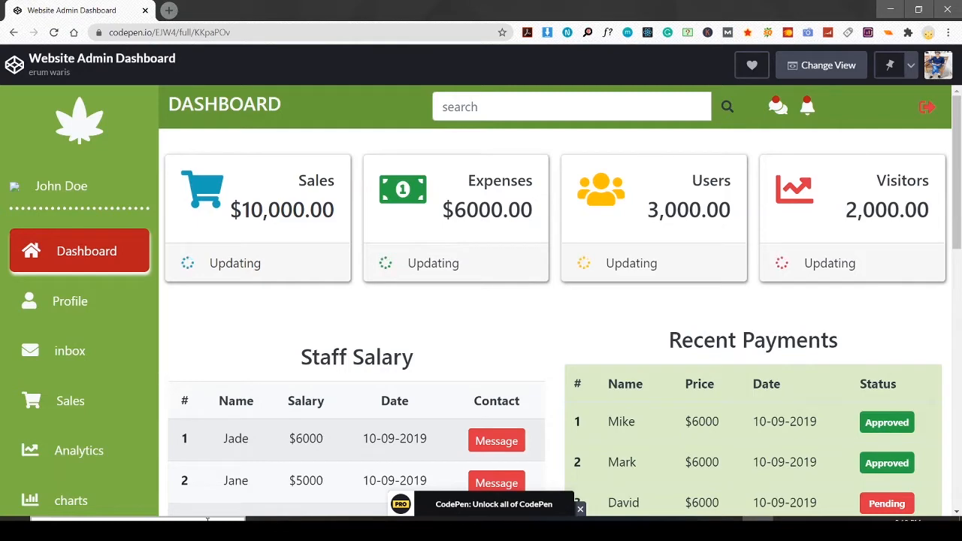
mouse_move(268, 481)
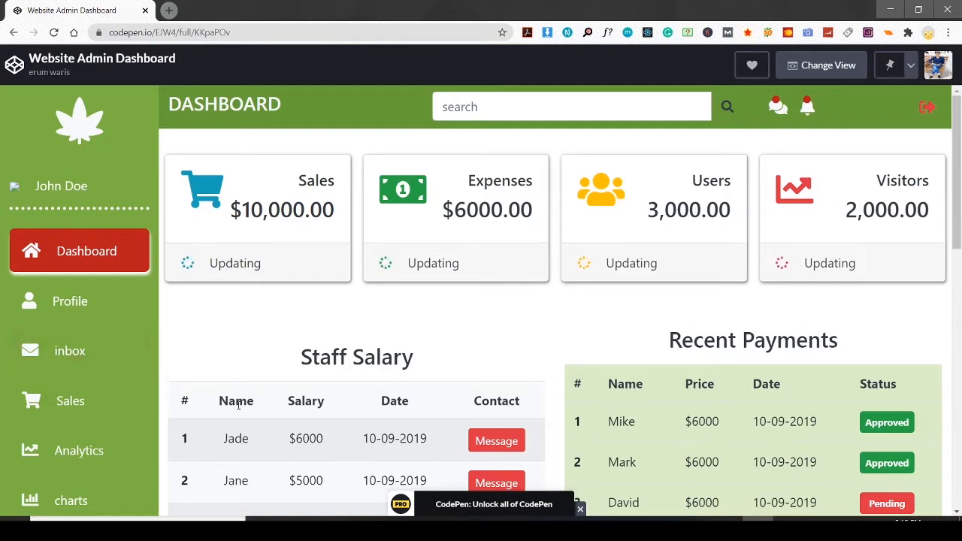
mouse_move(441, 337)
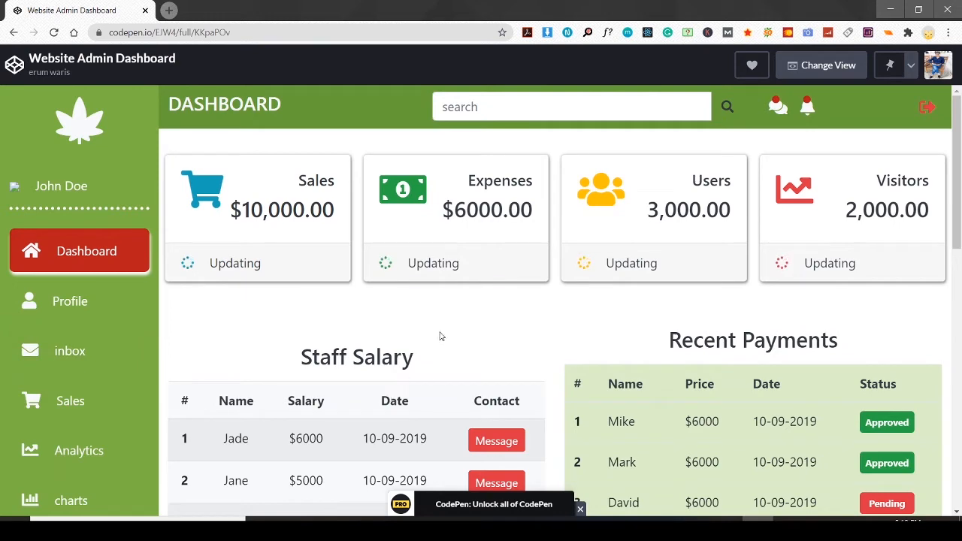
mouse_move(433, 340)
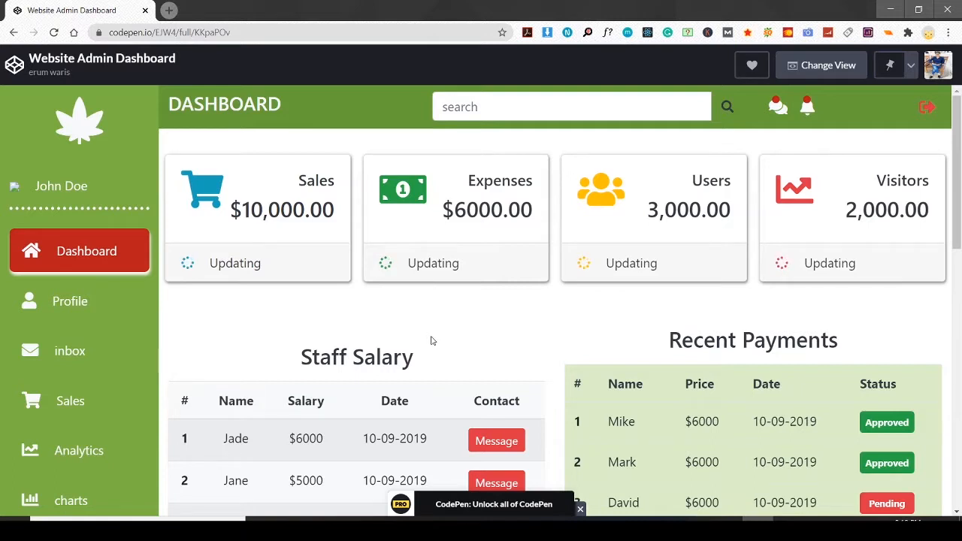
mouse_move(511, 338)
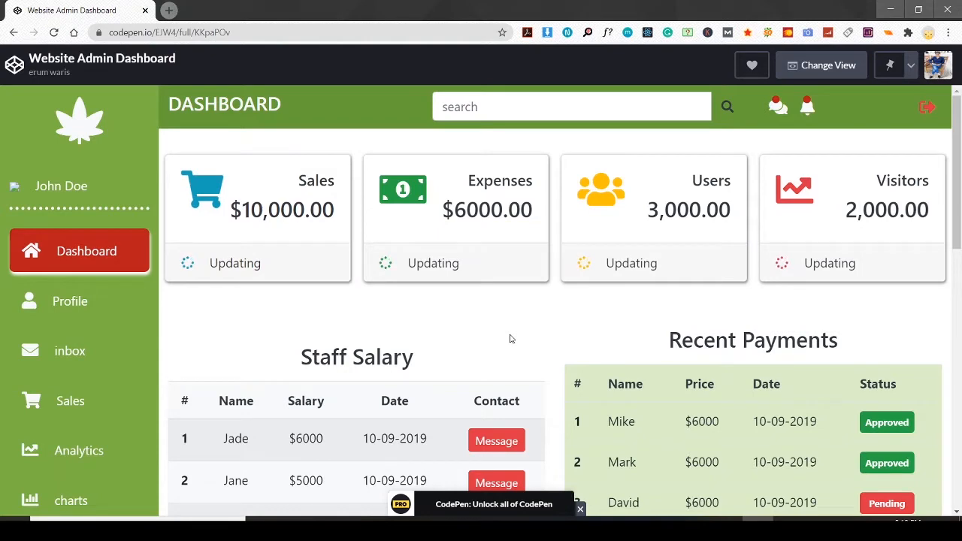
mouse_move(511, 314)
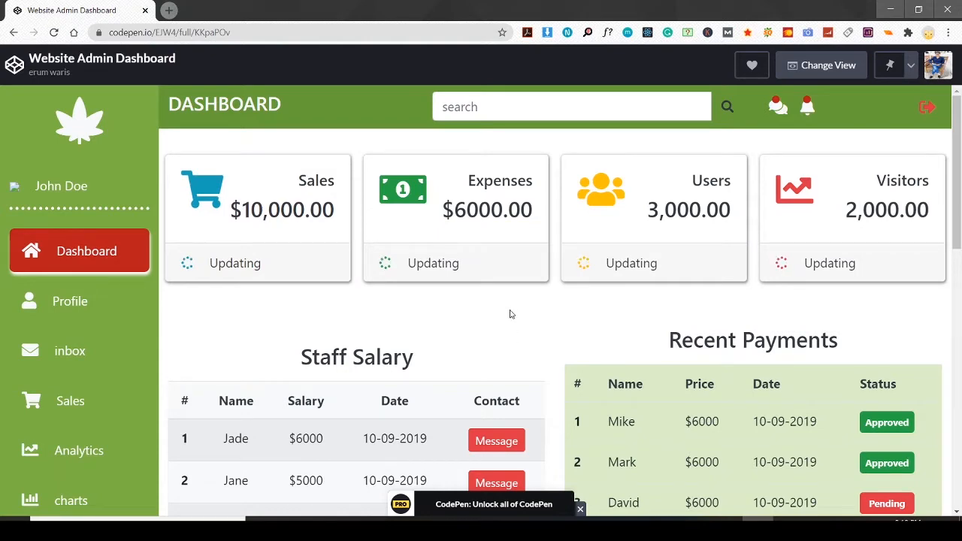
mouse_move(518, 331)
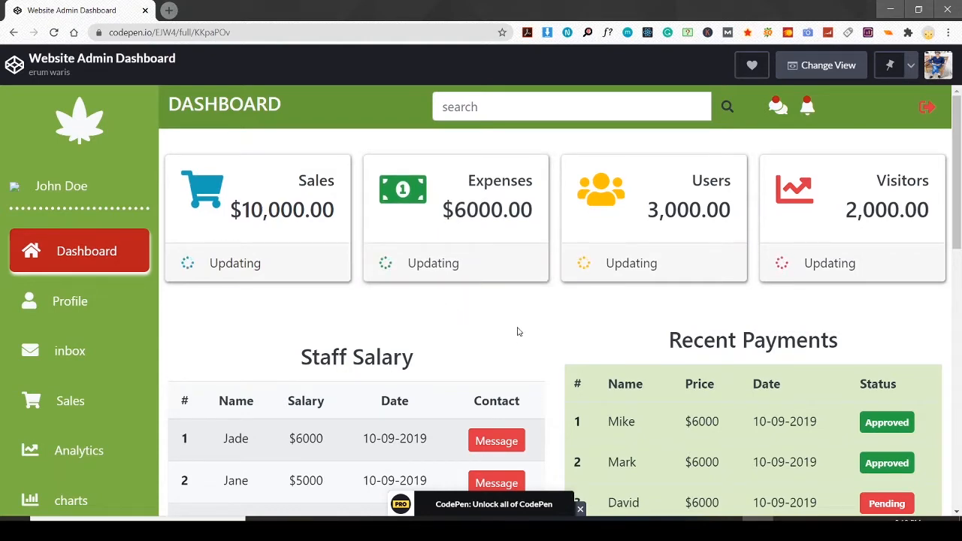
mouse_move(514, 325)
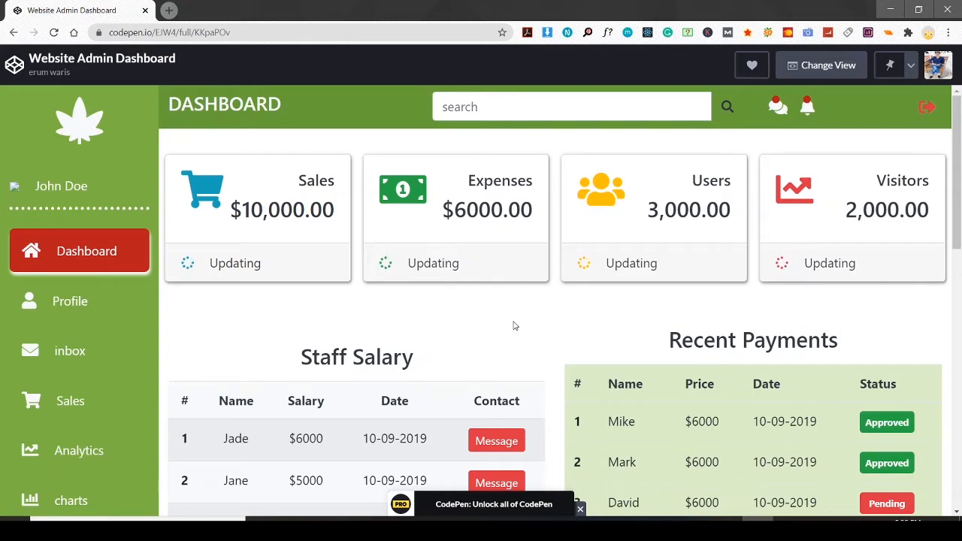
mouse_move(358, 415)
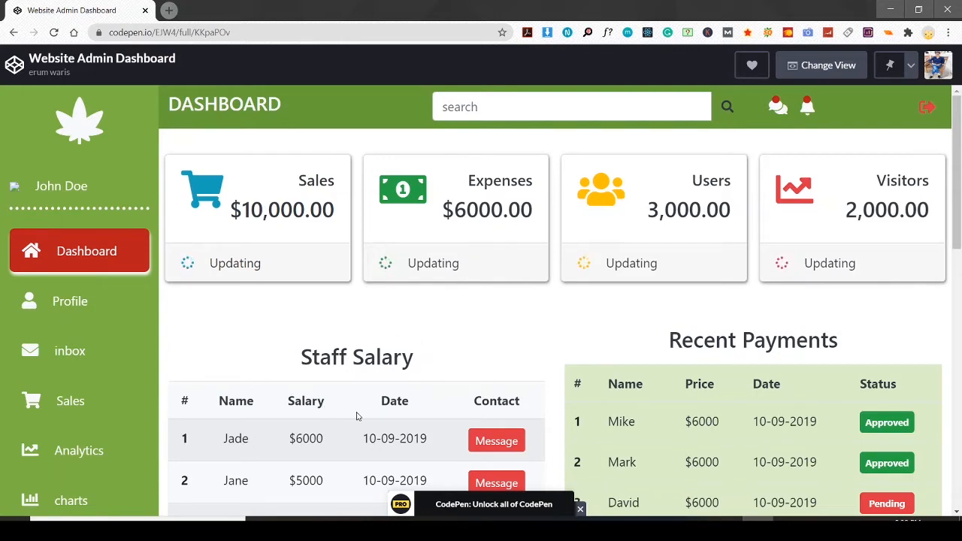
mouse_move(325, 455)
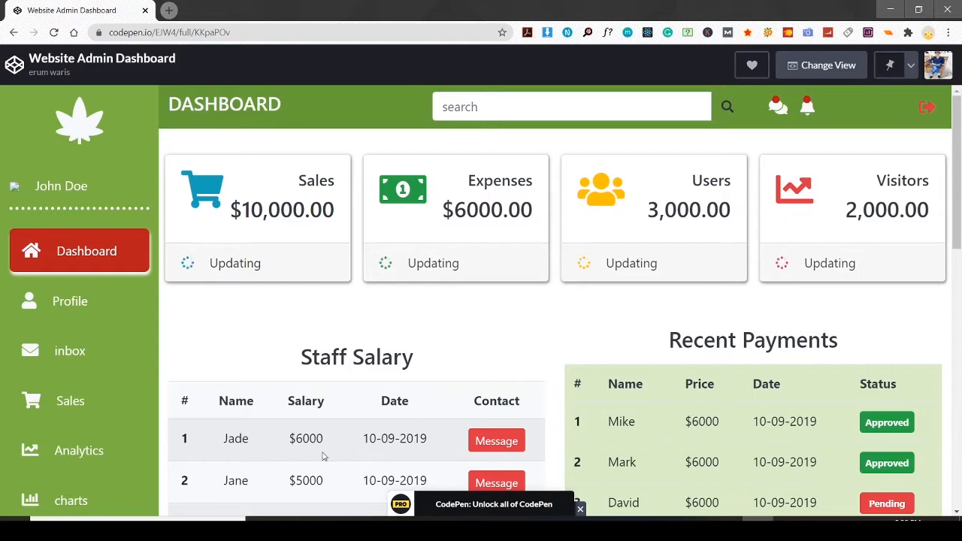
mouse_move(511, 308)
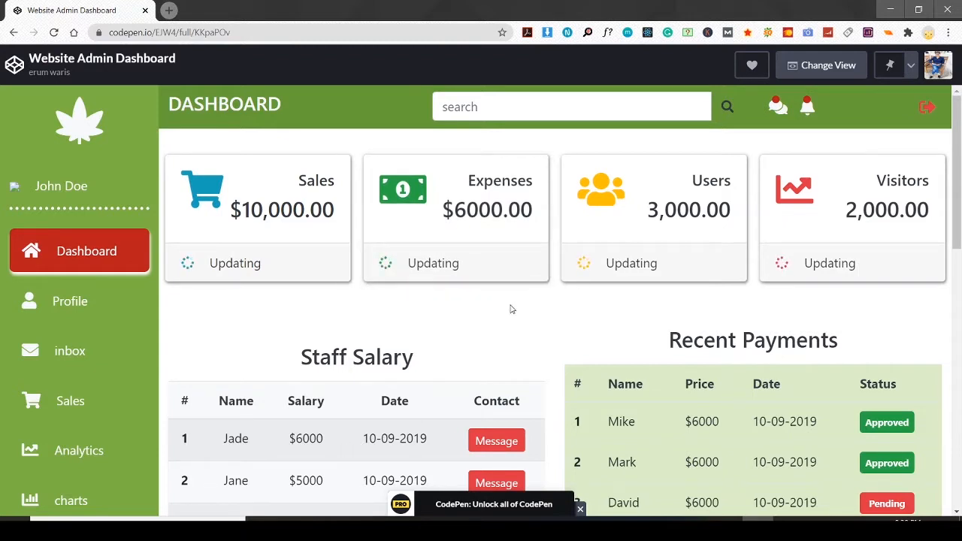
mouse_move(459, 316)
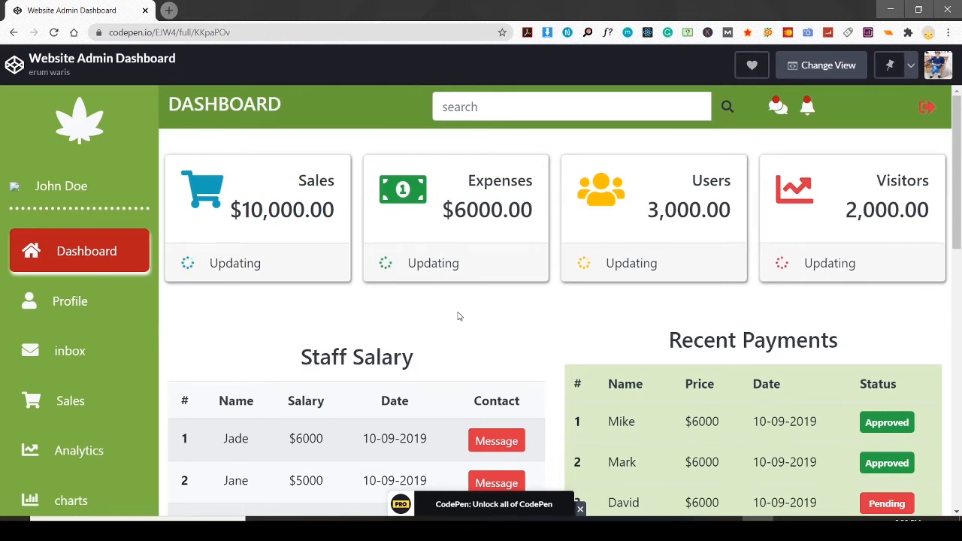
mouse_move(465, 313)
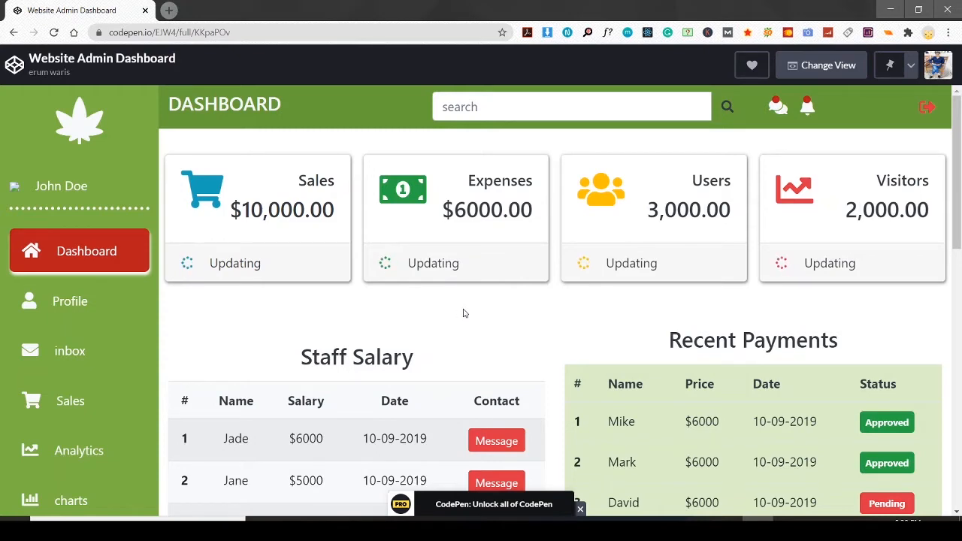
mouse_move(580, 314)
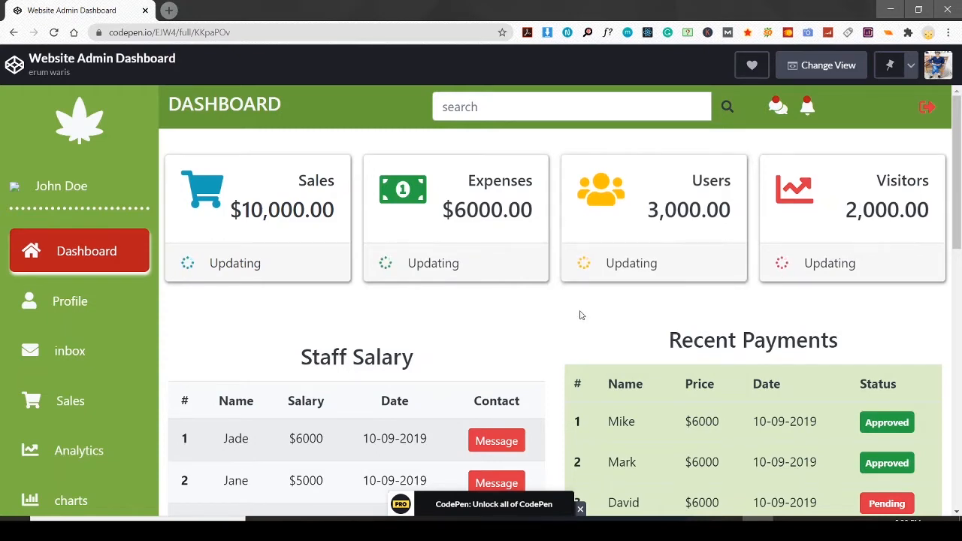
mouse_move(572, 314)
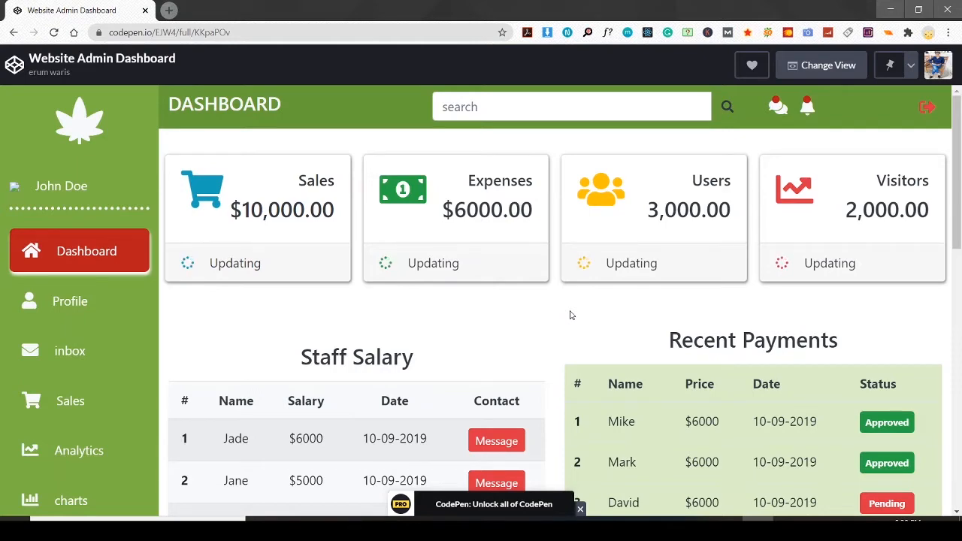
mouse_move(445, 334)
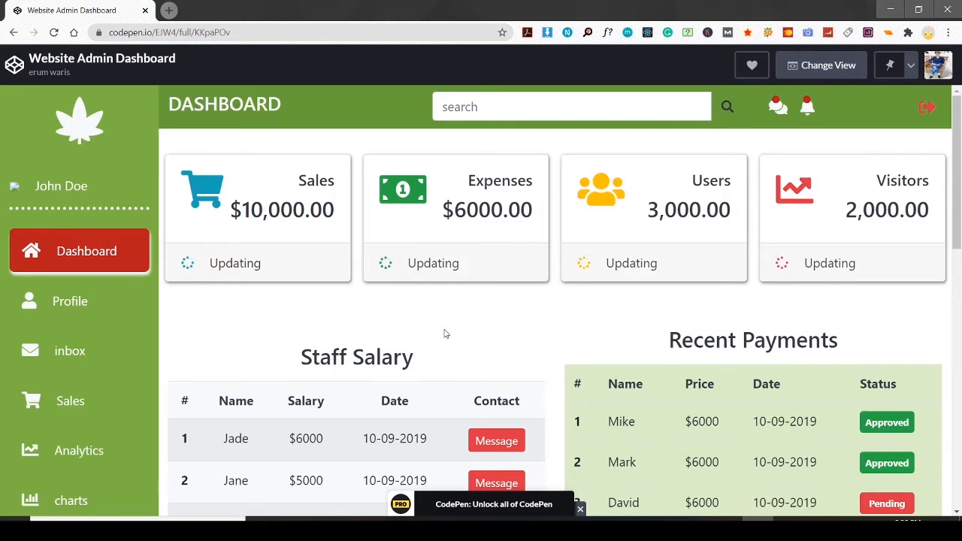
mouse_move(85, 116)
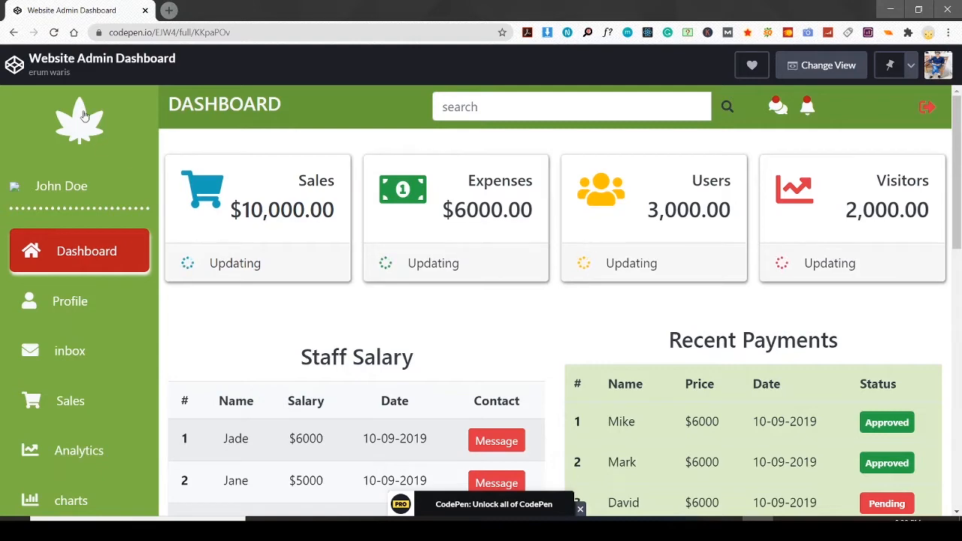
mouse_move(86, 144)
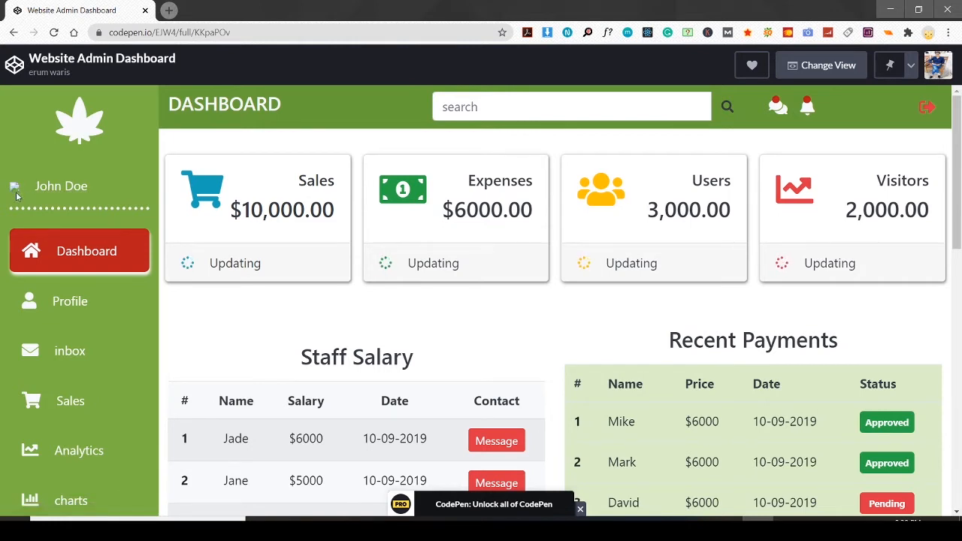
mouse_move(899, 90)
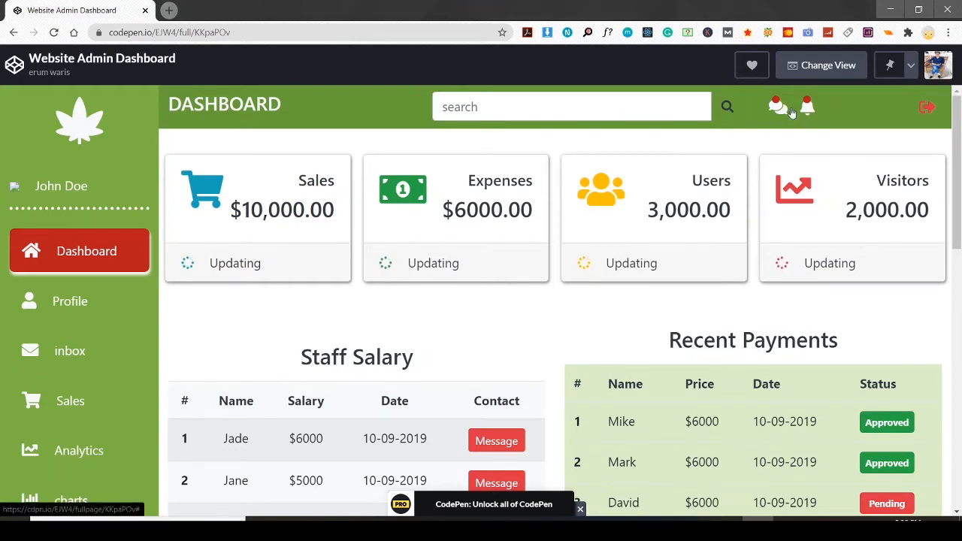
Bring up the dashboard's sign-out prompt and dismiss it without leaving.
click(927, 107)
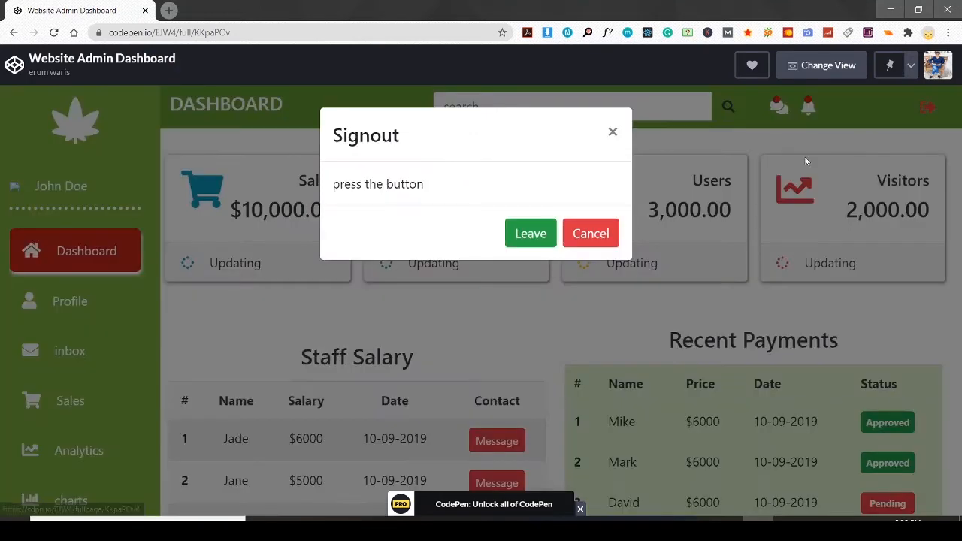
mouse_move(651, 226)
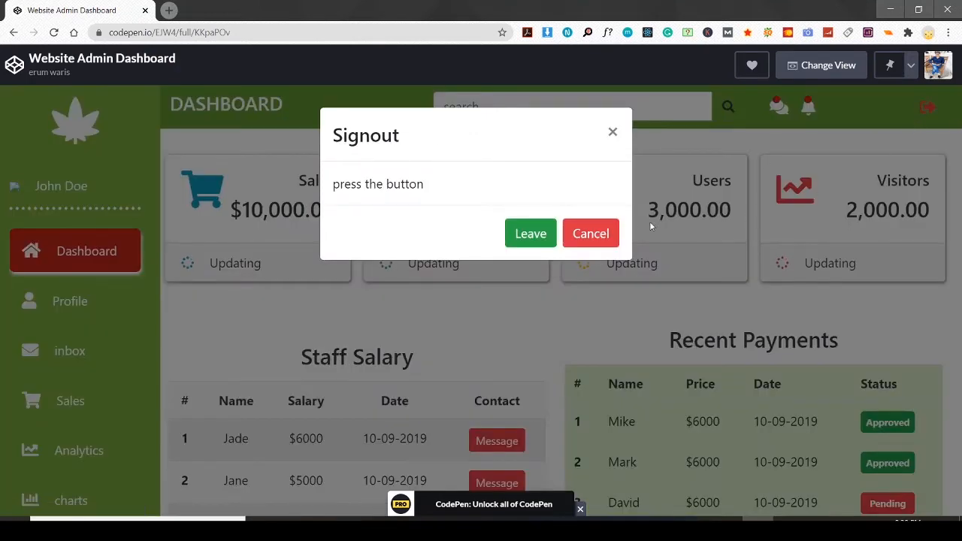
click(591, 233)
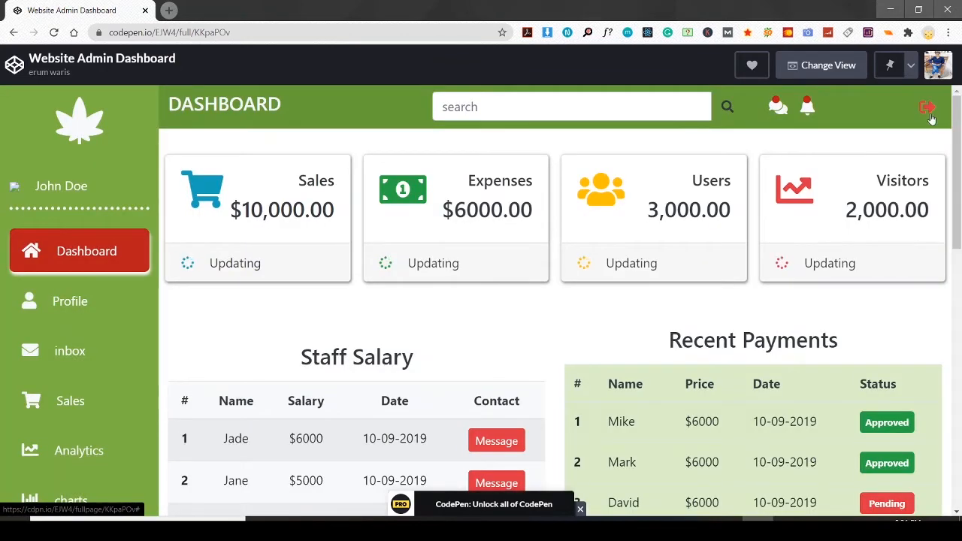
mouse_move(333, 217)
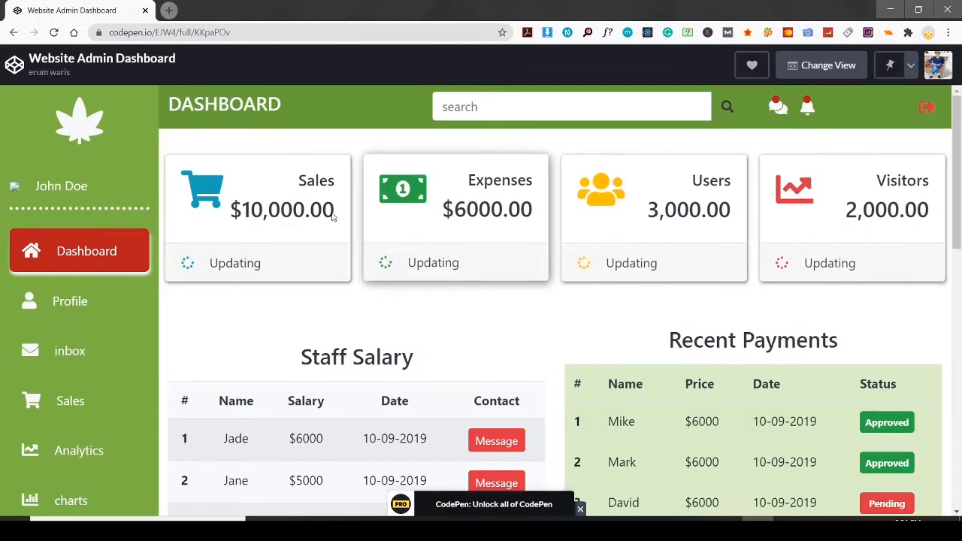
mouse_move(557, 269)
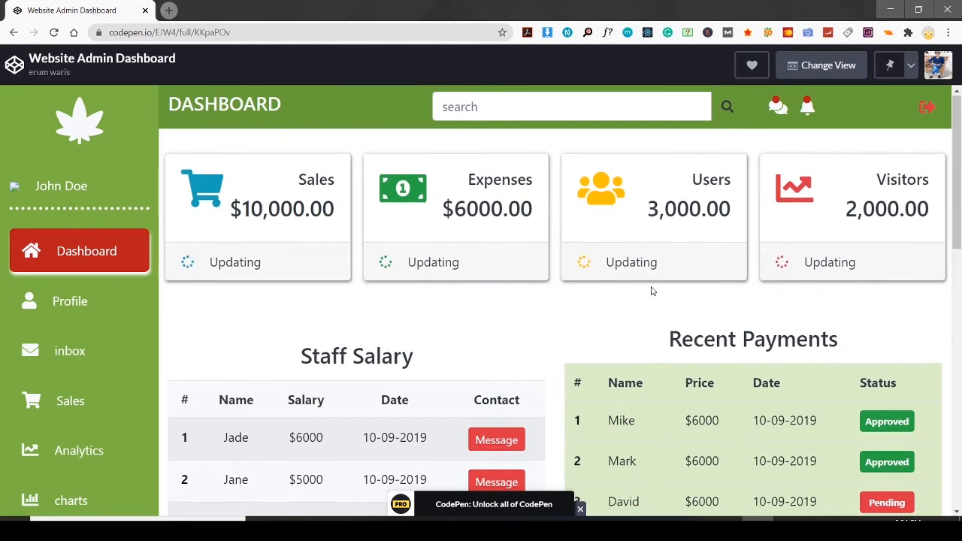
Scroll through the full dashboard preview past the cards and tables, then back up.
scroll(down, 3)
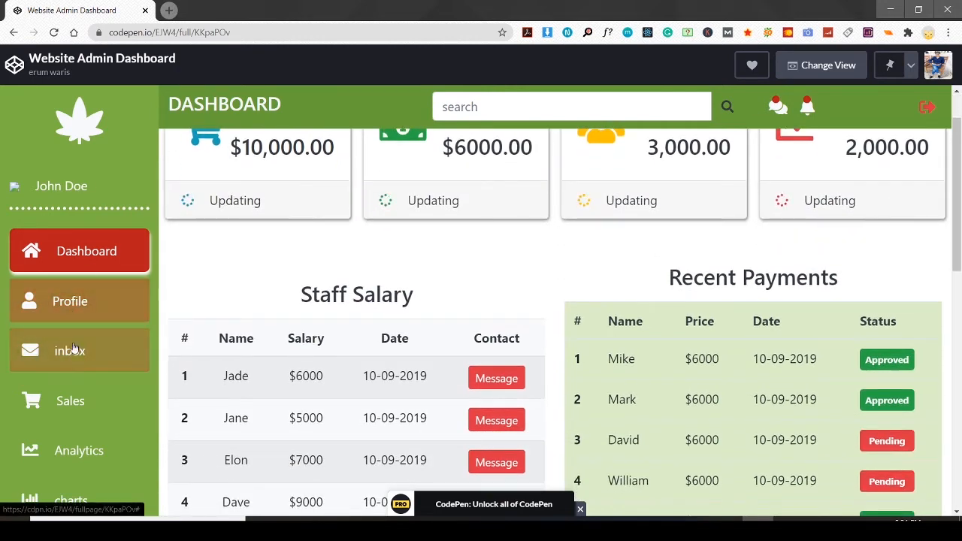
mouse_move(91, 499)
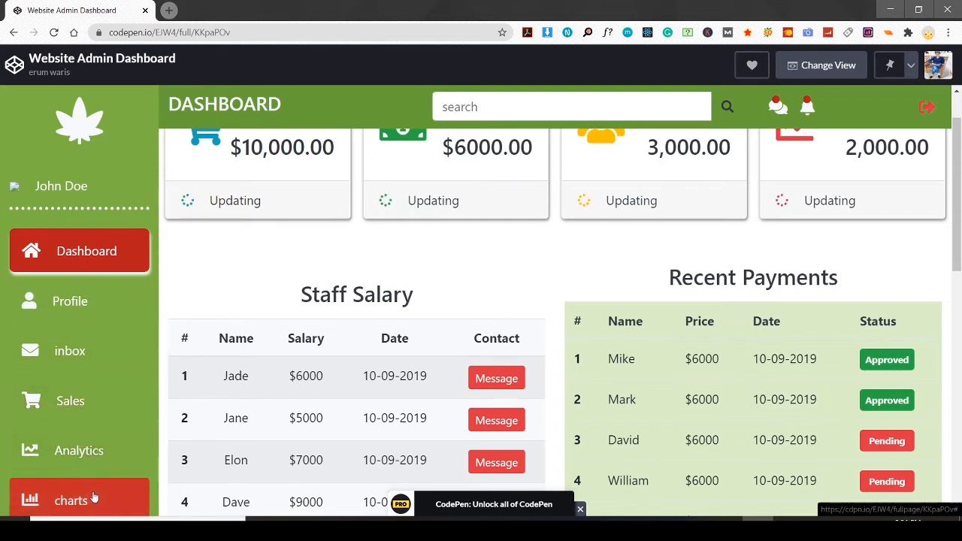
mouse_move(57, 302)
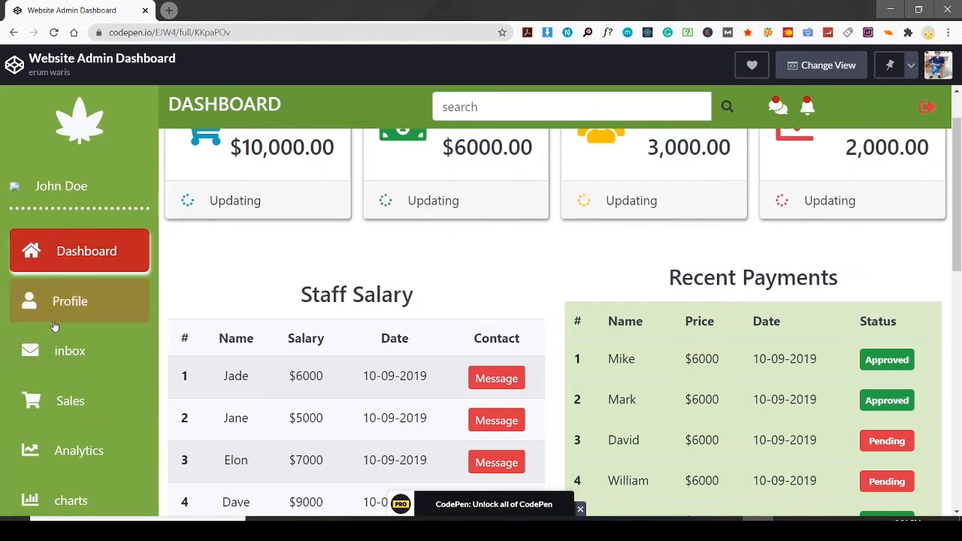
mouse_move(553, 304)
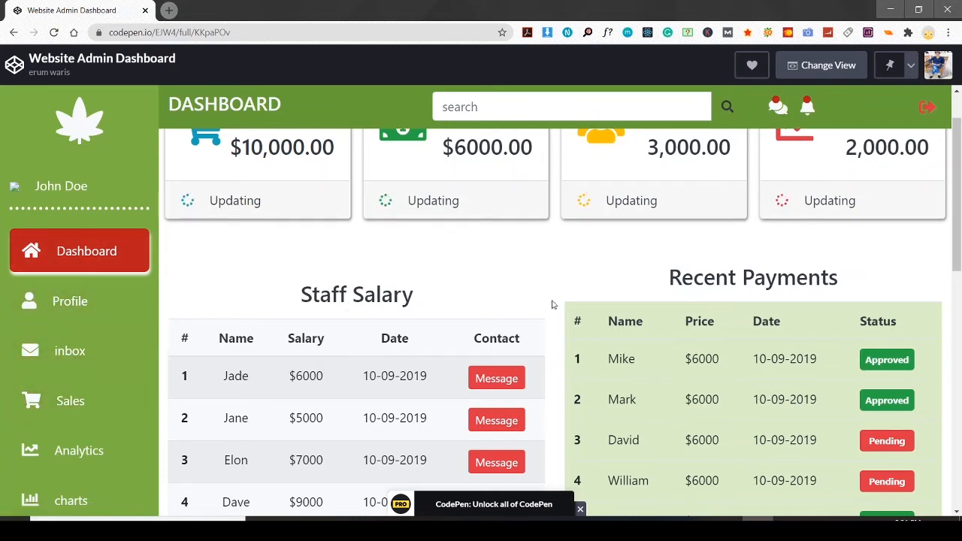
scroll(down, 3)
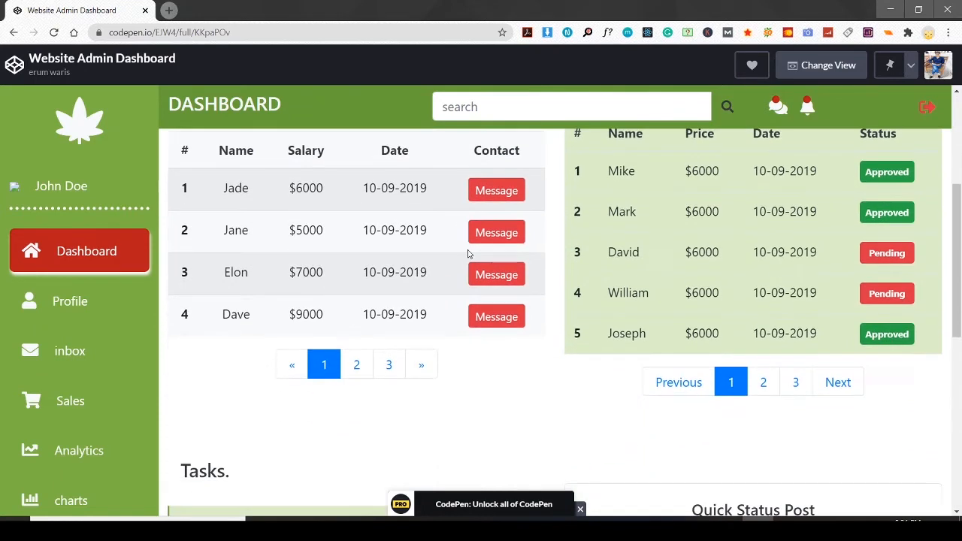
scroll(down, 3)
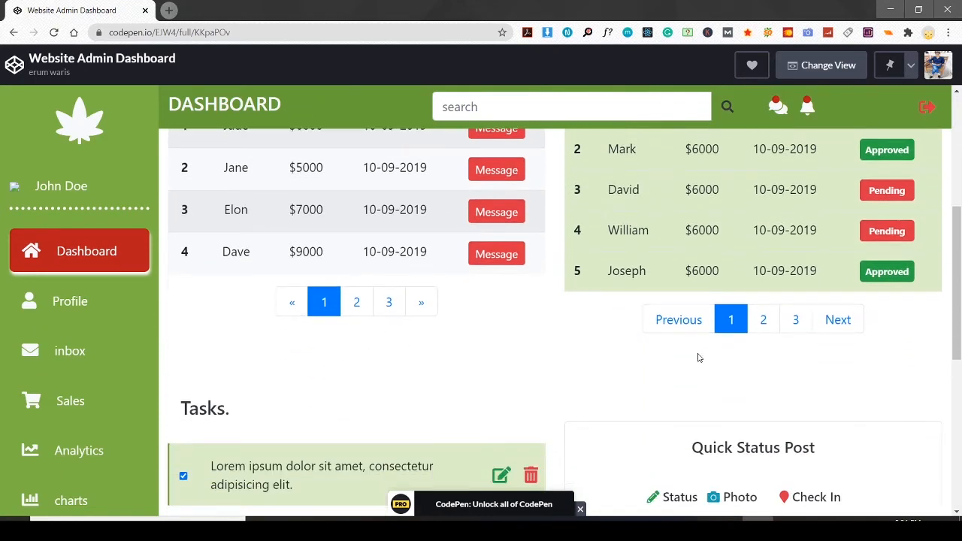
scroll(down, 3)
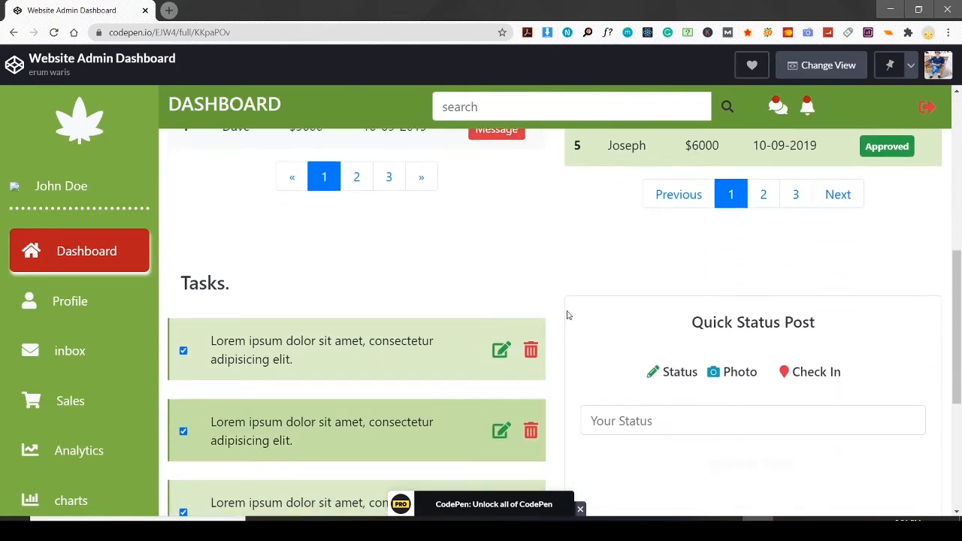
scroll(down, 3)
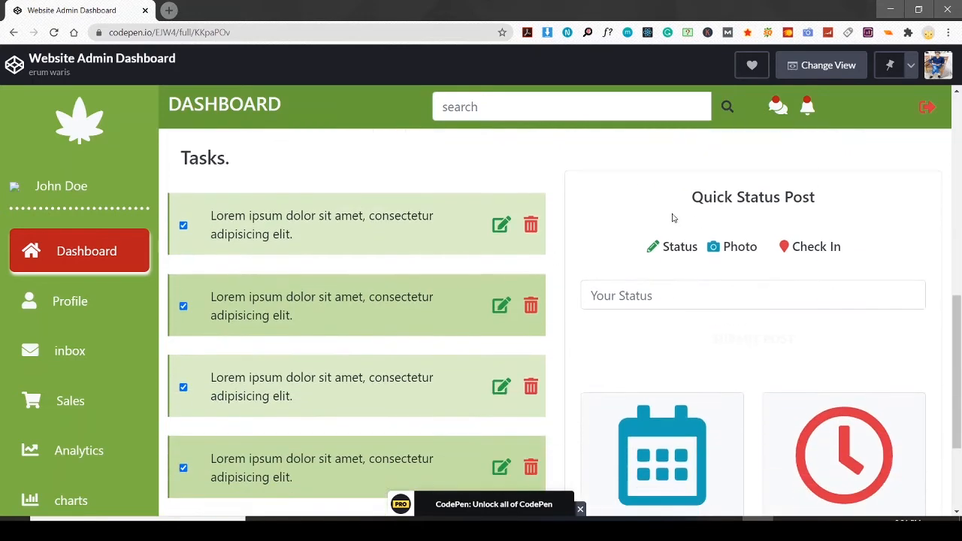
scroll(down, 3)
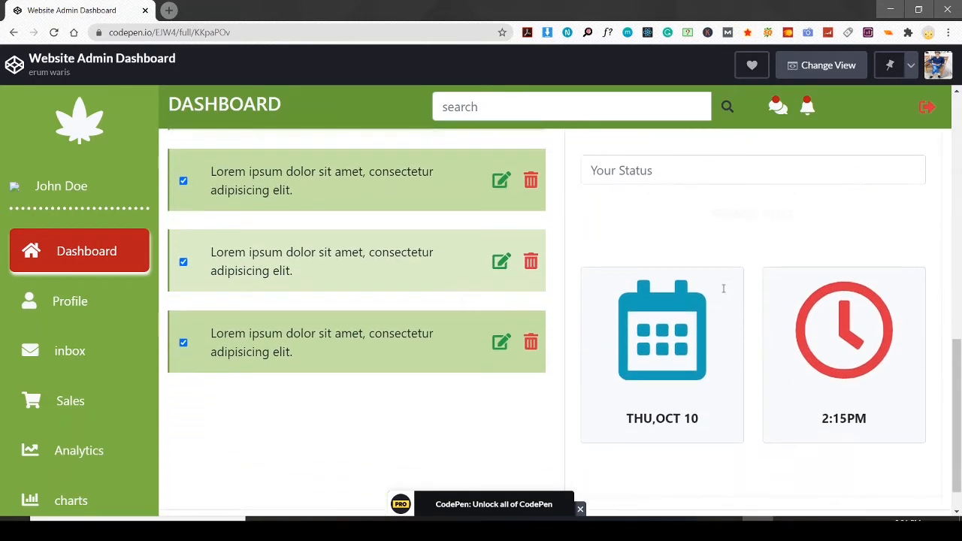
scroll(down, 3)
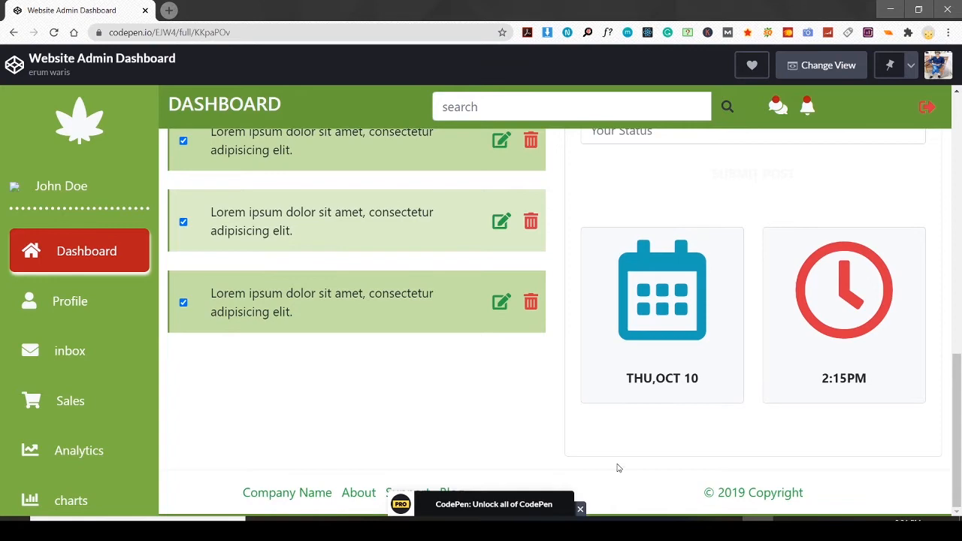
mouse_move(360, 418)
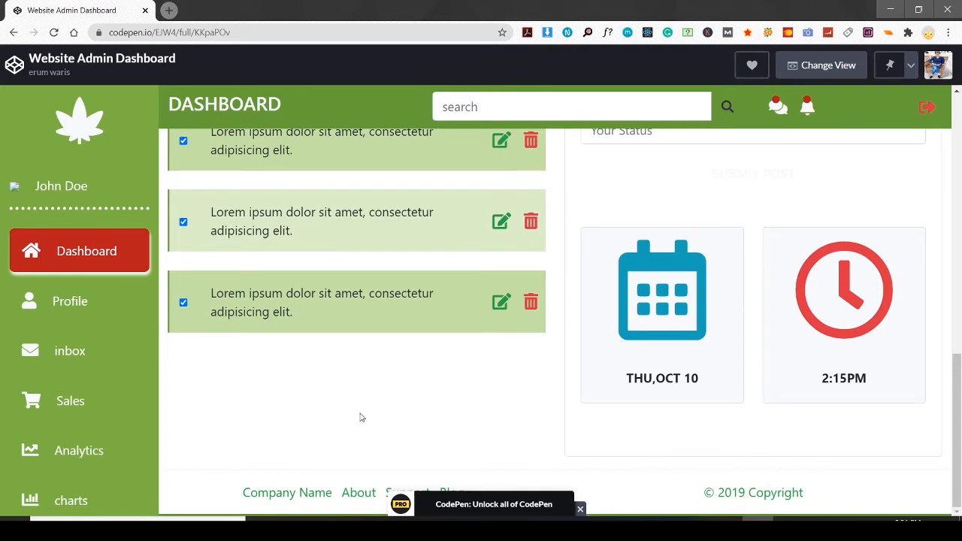
mouse_move(586, 446)
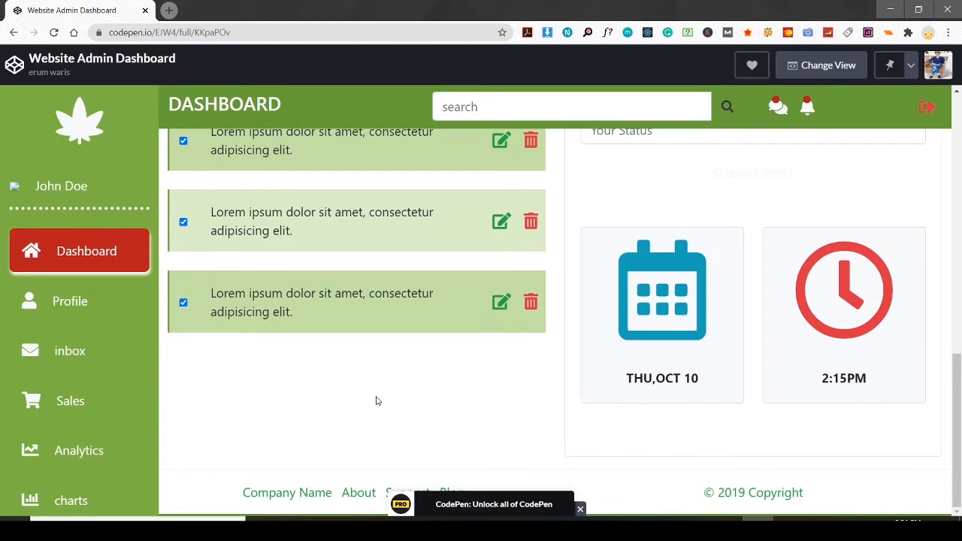
scroll(up, 3)
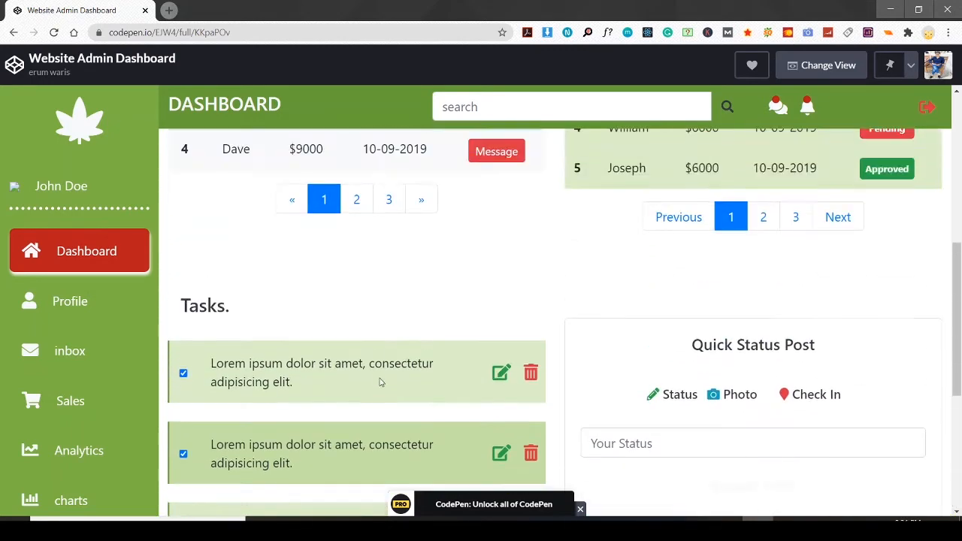
scroll(up, 3)
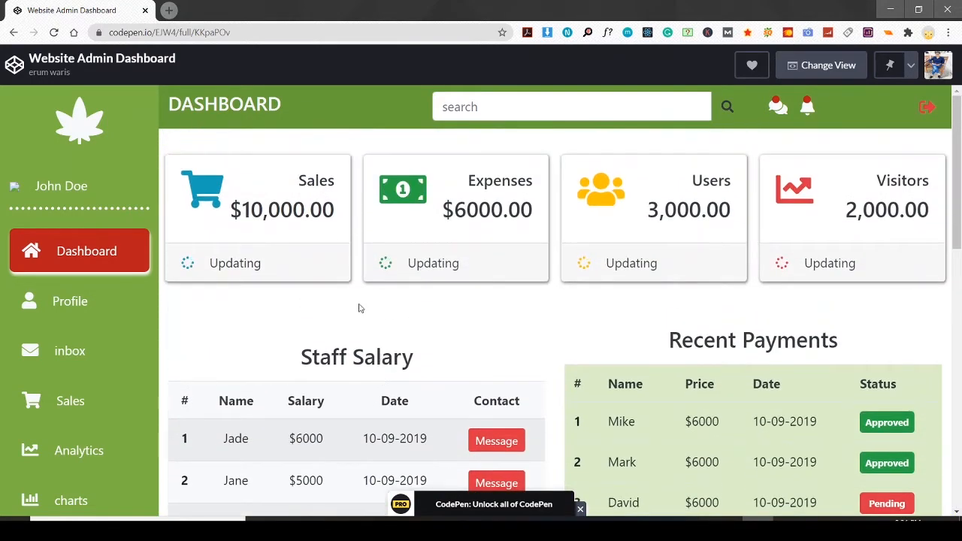
mouse_move(661, 431)
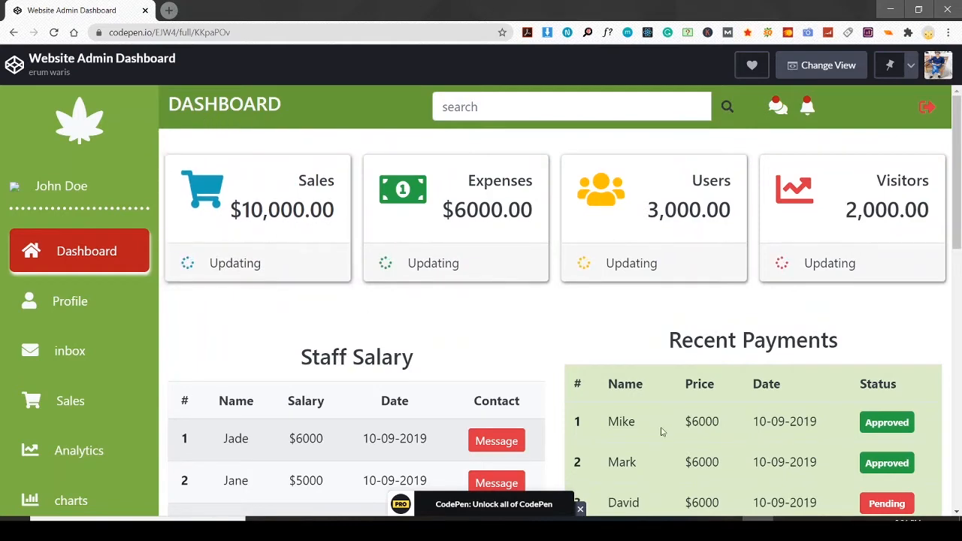
mouse_move(451, 343)
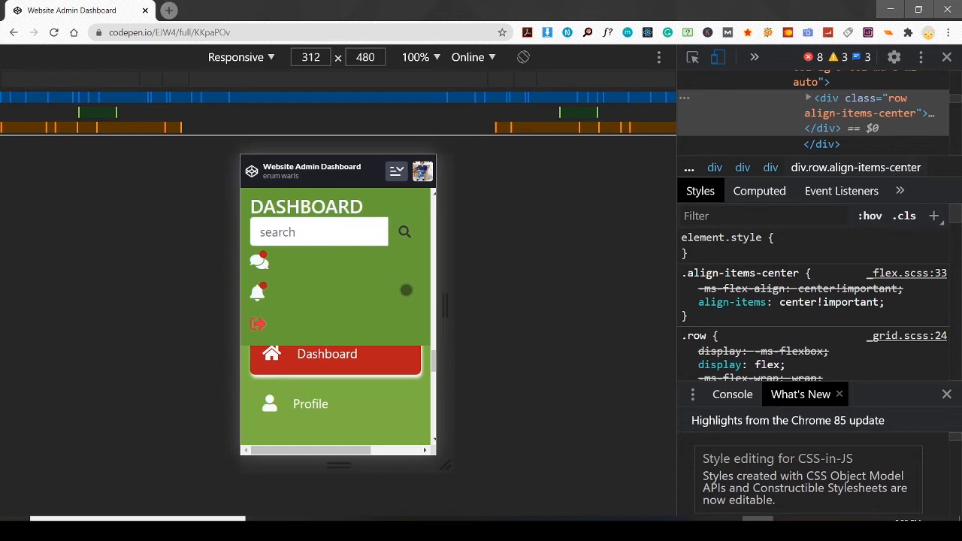
Switch the pen from full-page view to the editor view and return to the dashboard top.
click(397, 171)
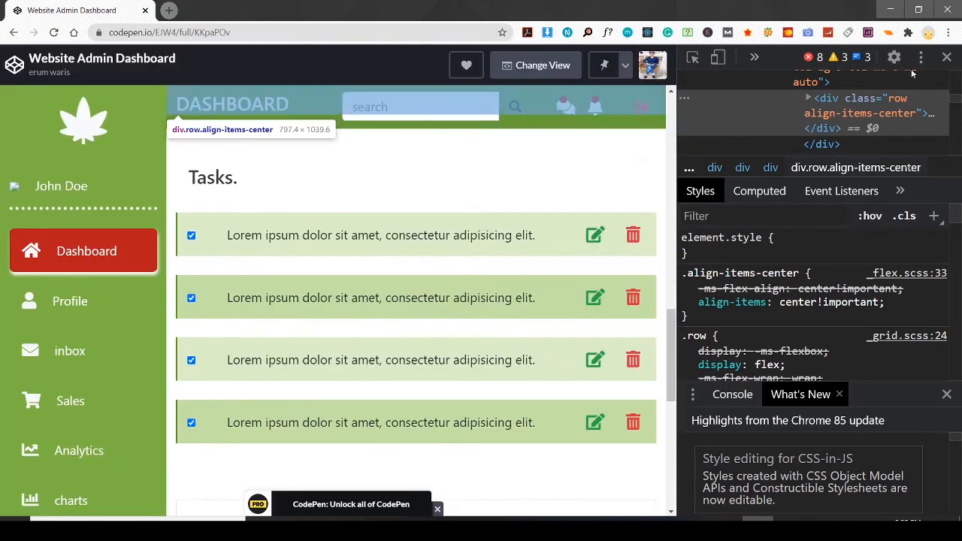
click(946, 57)
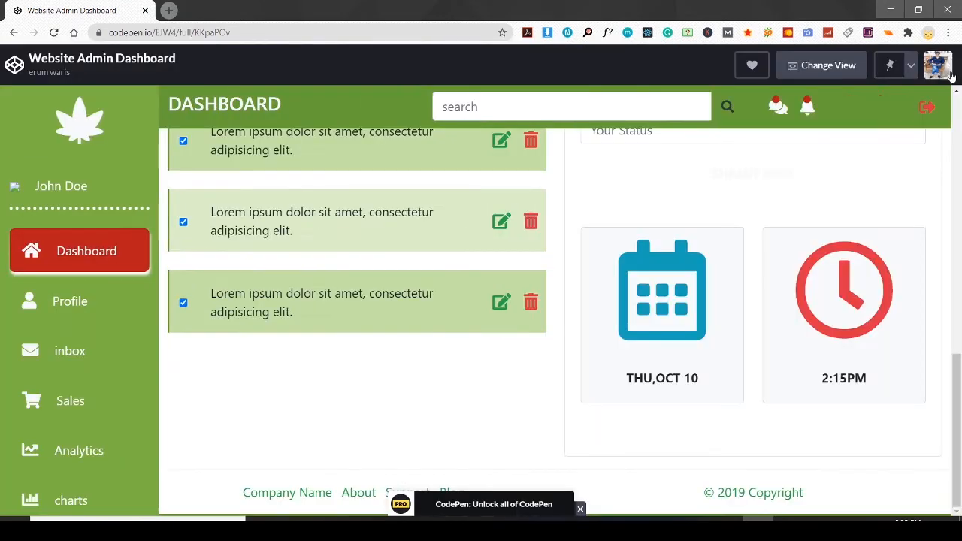
scroll(up, 3)
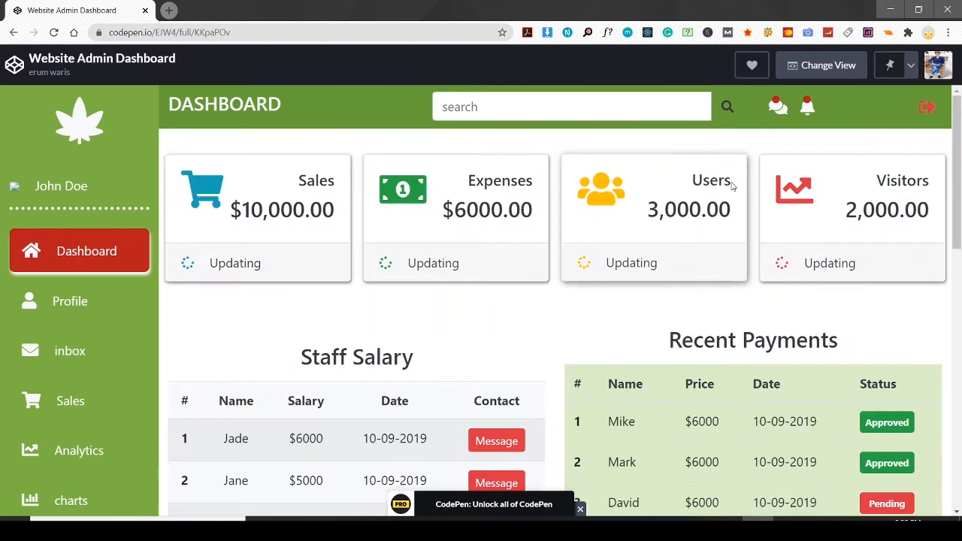
mouse_move(15, 78)
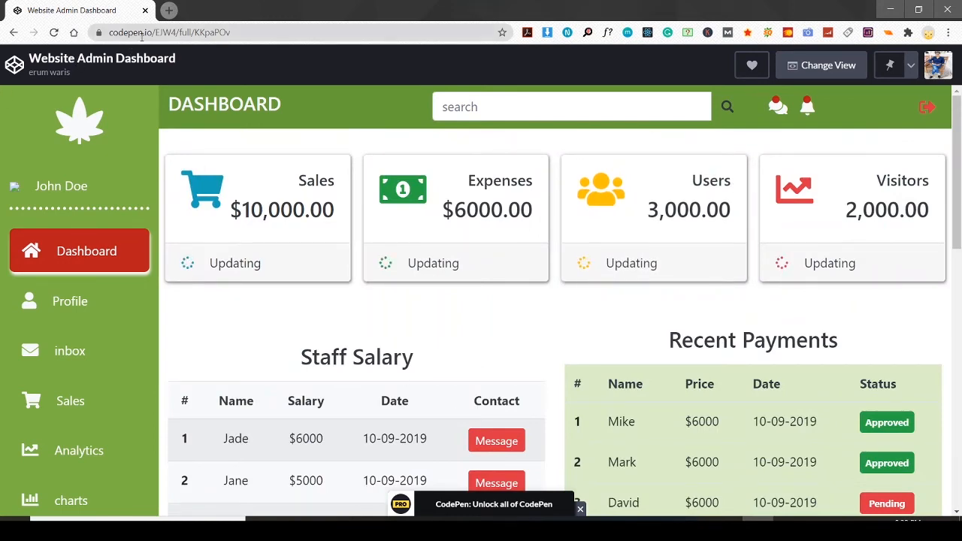
mouse_move(75, 117)
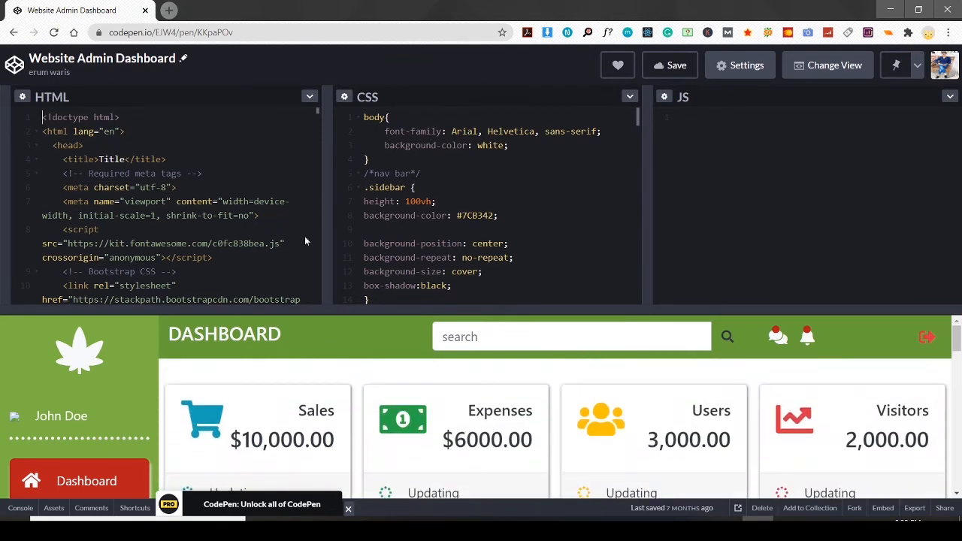
scroll(down, 3)
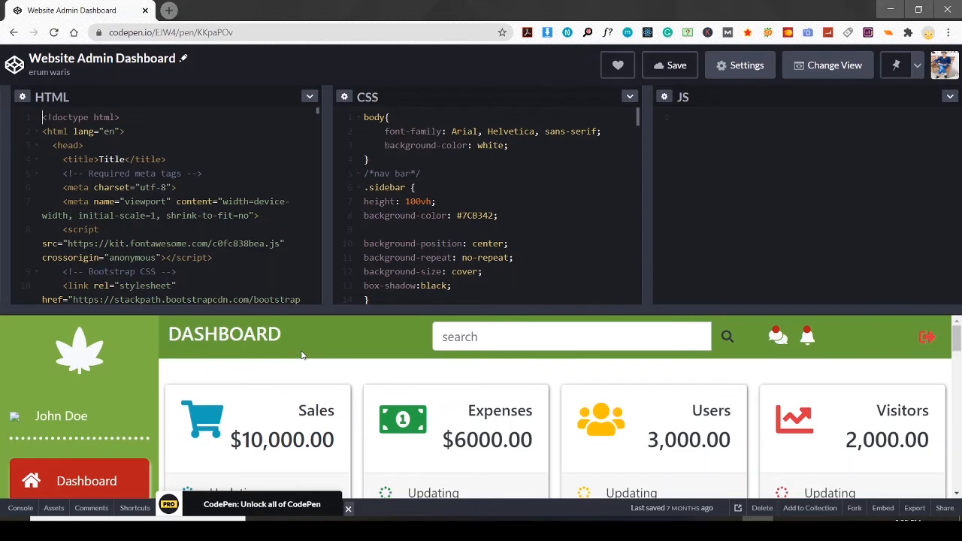
mouse_move(340, 355)
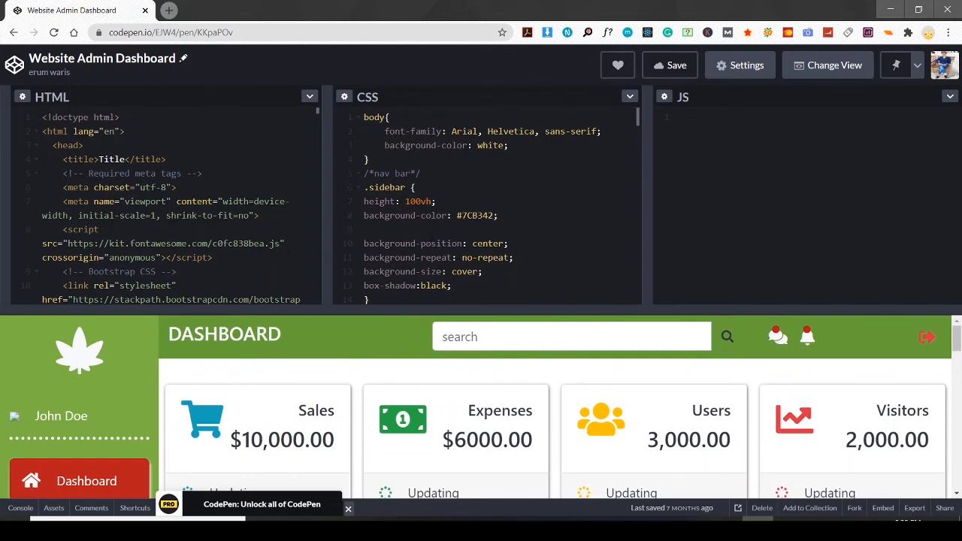
mouse_move(383, 342)
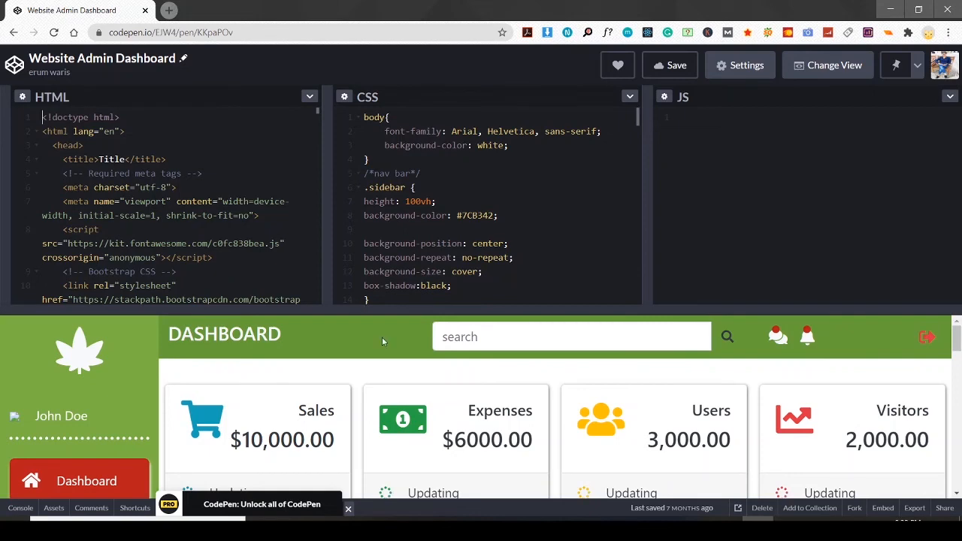
mouse_move(372, 336)
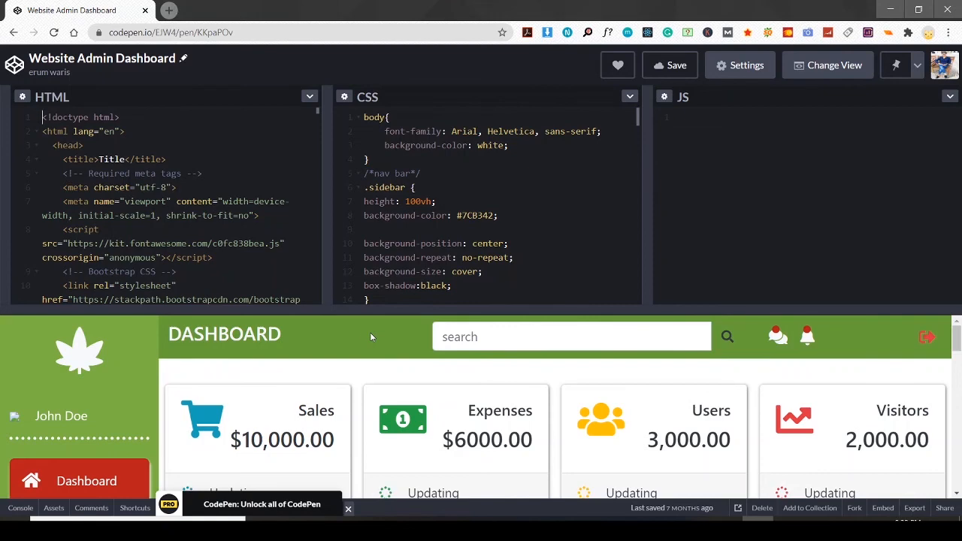
mouse_move(392, 349)
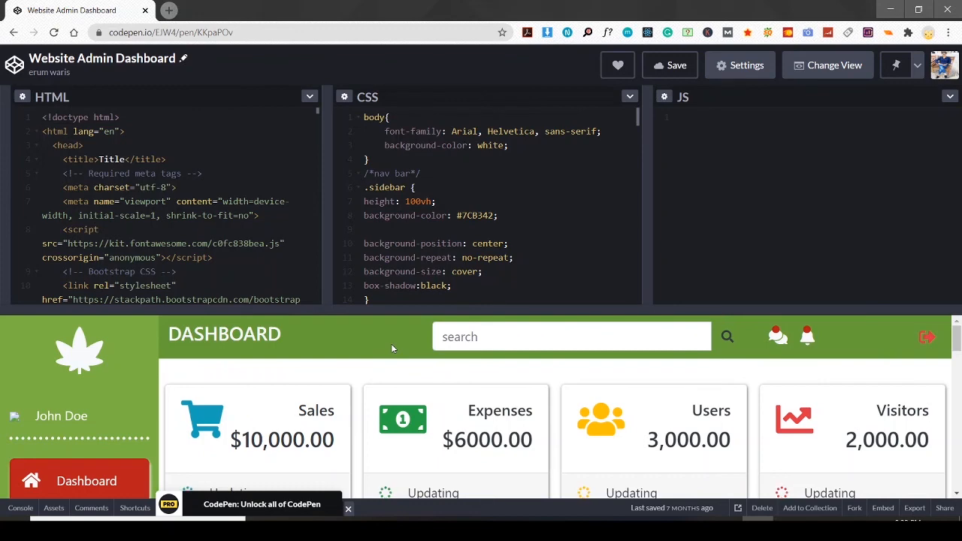
mouse_move(284, 376)
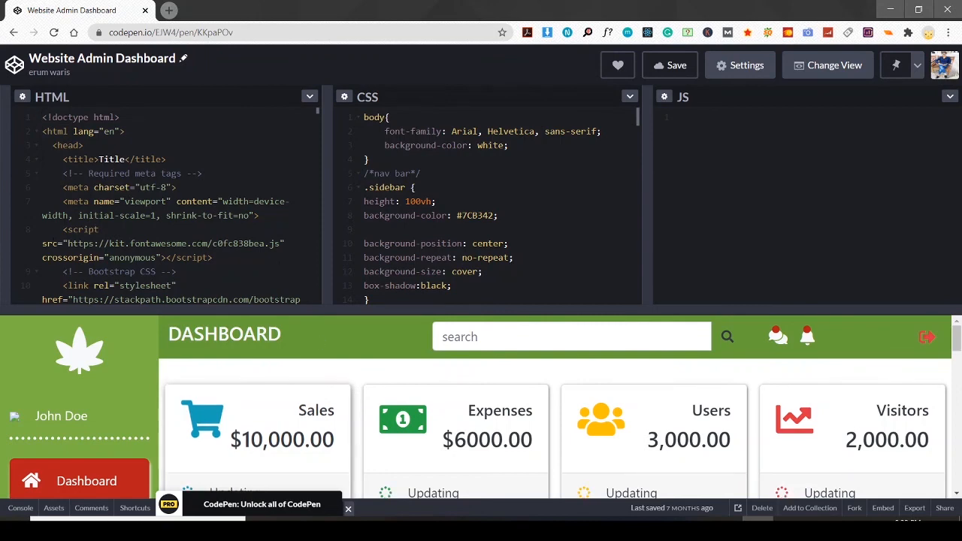
mouse_move(313, 326)
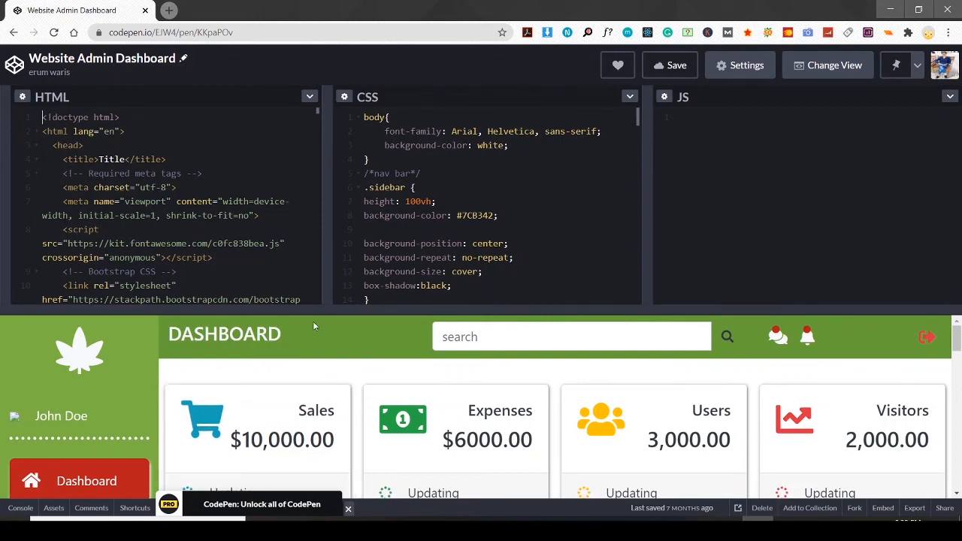
mouse_move(318, 331)
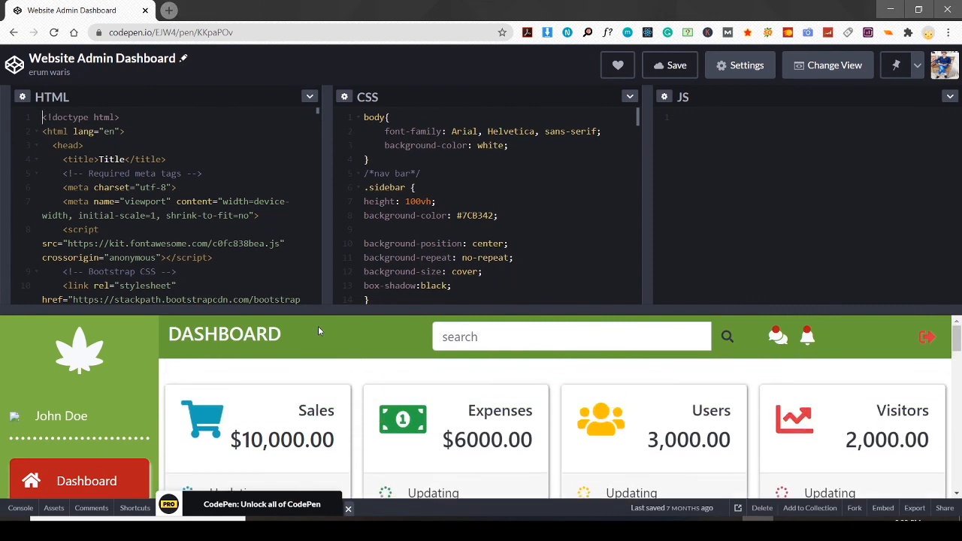
mouse_move(297, 318)
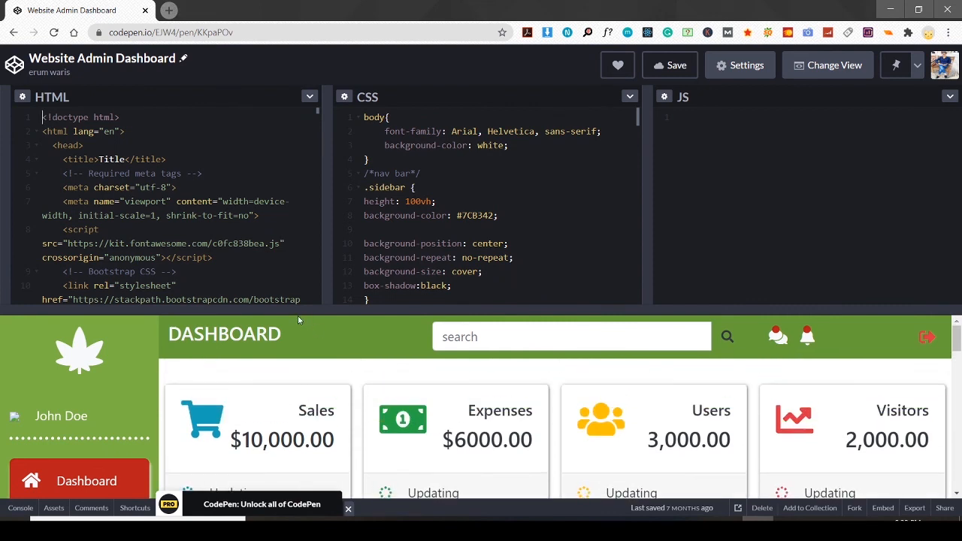